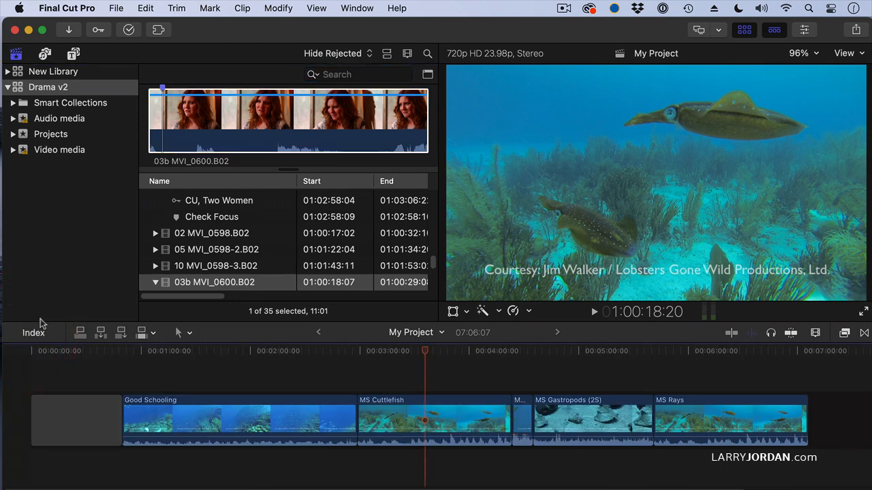
mouse_move(401, 68)
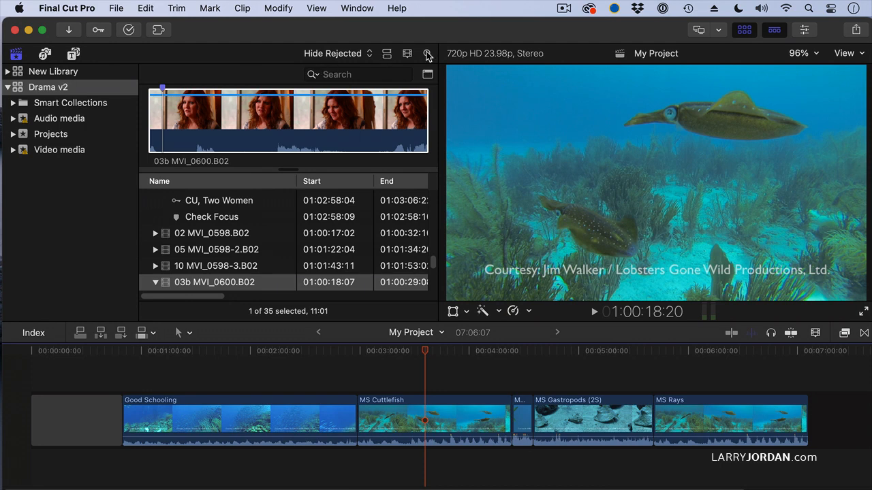
Open the Filter window for Drama v2 clips, disable the 'All Text includes' rule, and list addable rule types
click(427, 54)
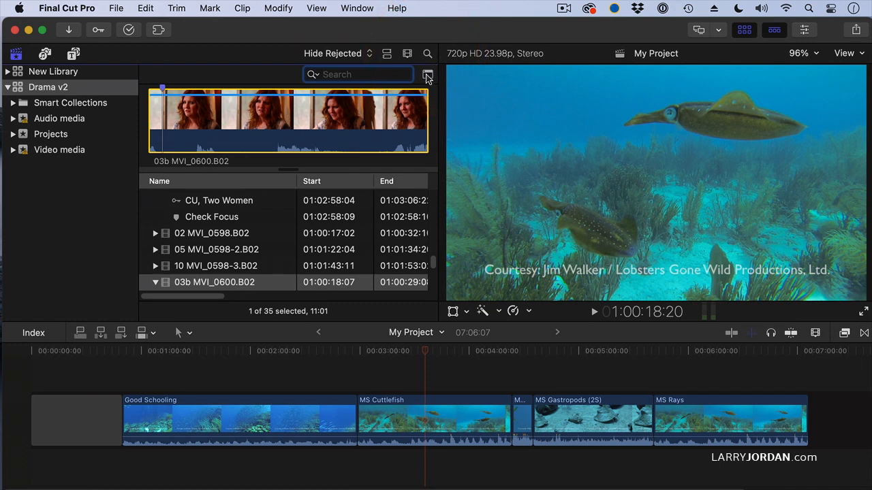
click(428, 73)
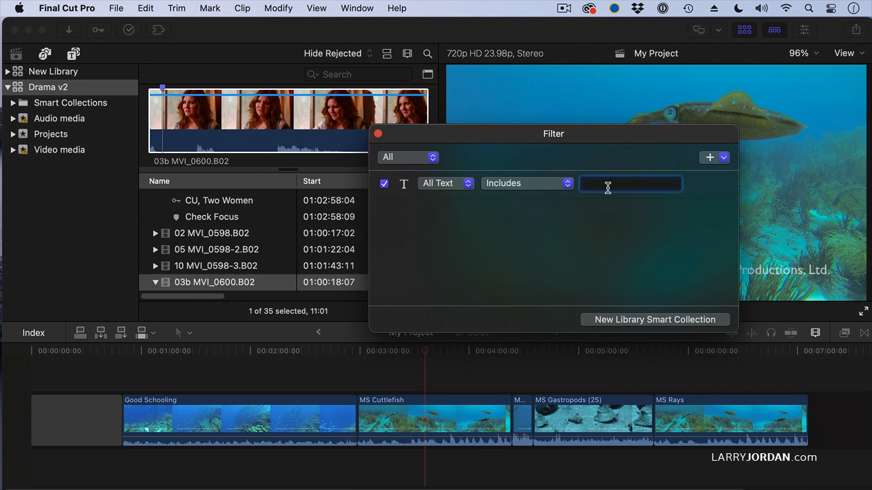
mouse_move(482, 190)
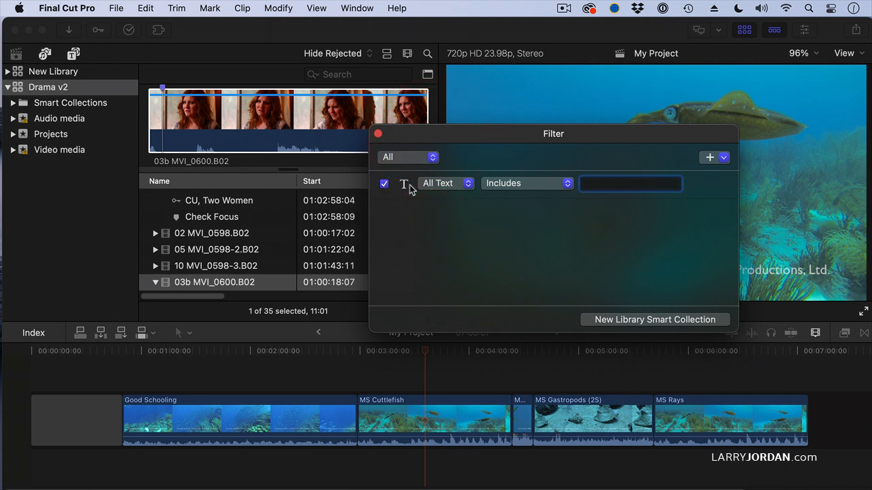
click(384, 183)
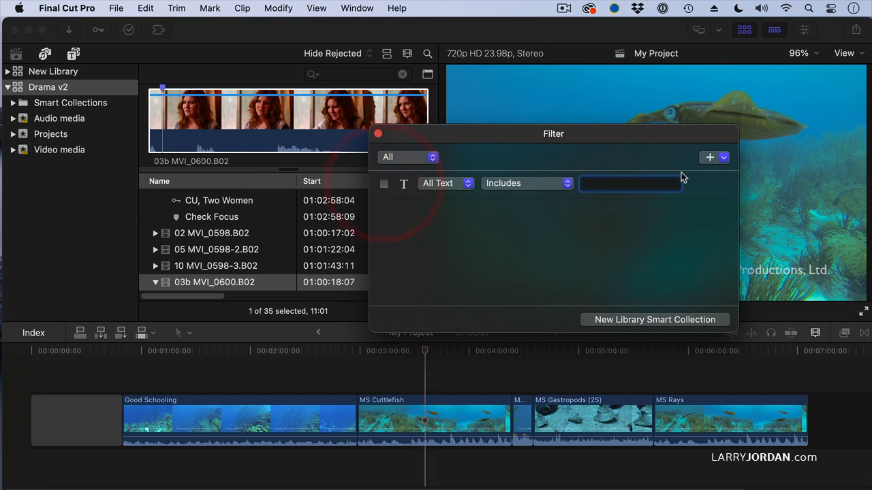
click(710, 158)
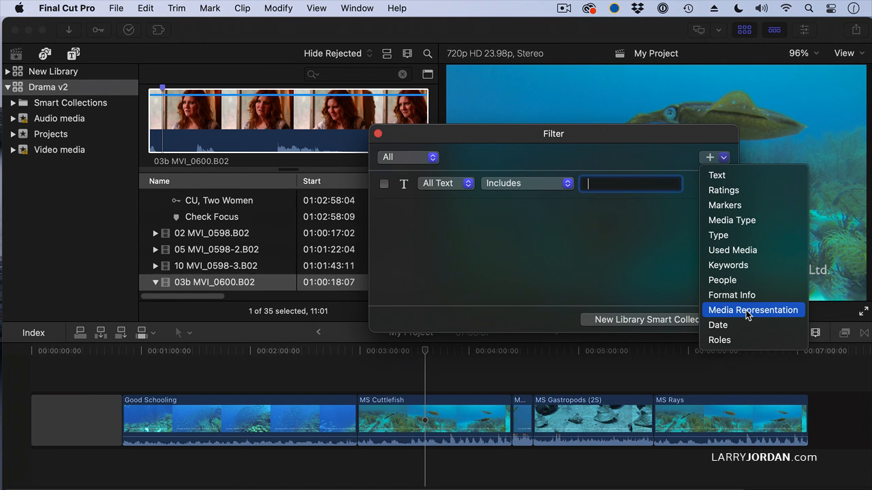
Add a Media Representation rule set to Original is Missing
click(752, 310)
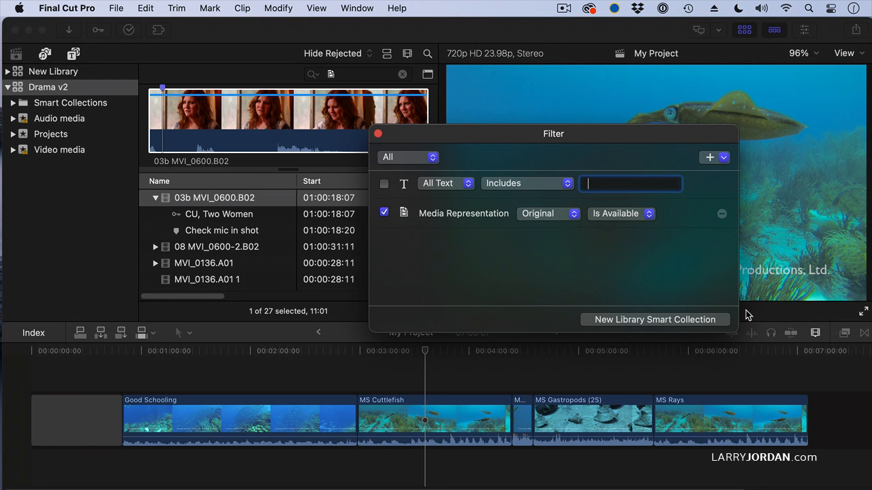
mouse_move(548, 295)
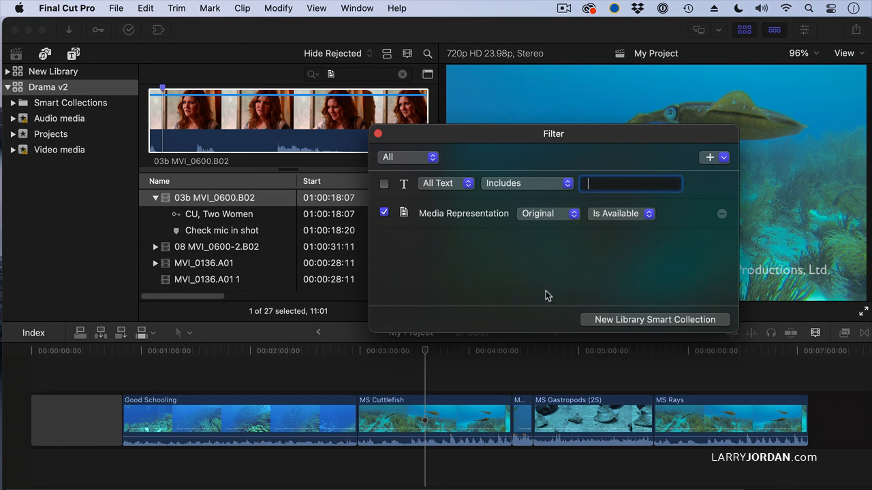
mouse_move(487, 218)
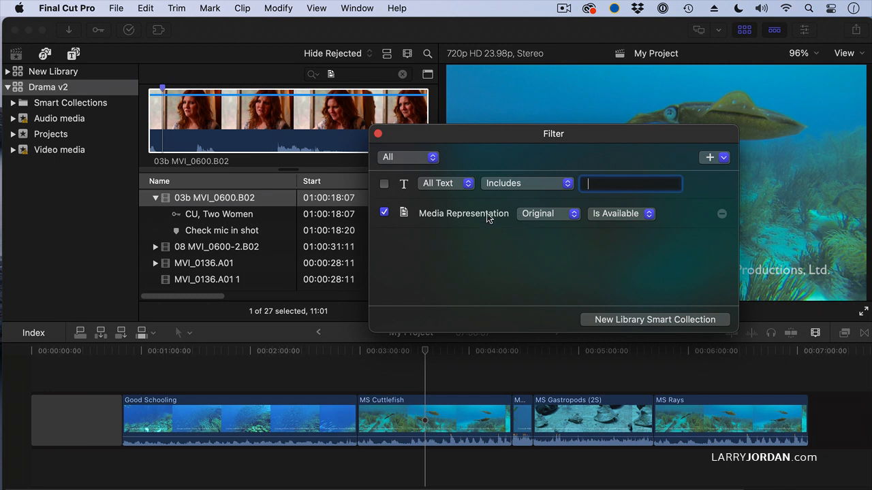
mouse_move(544, 218)
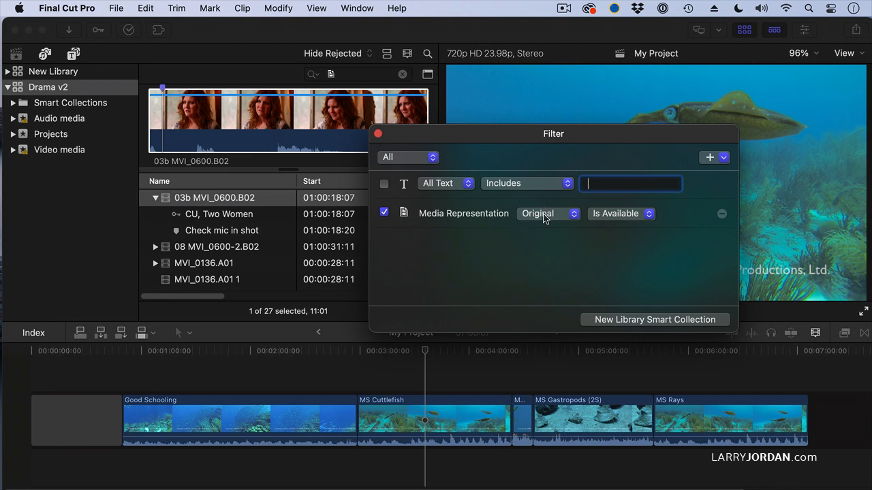
click(620, 213)
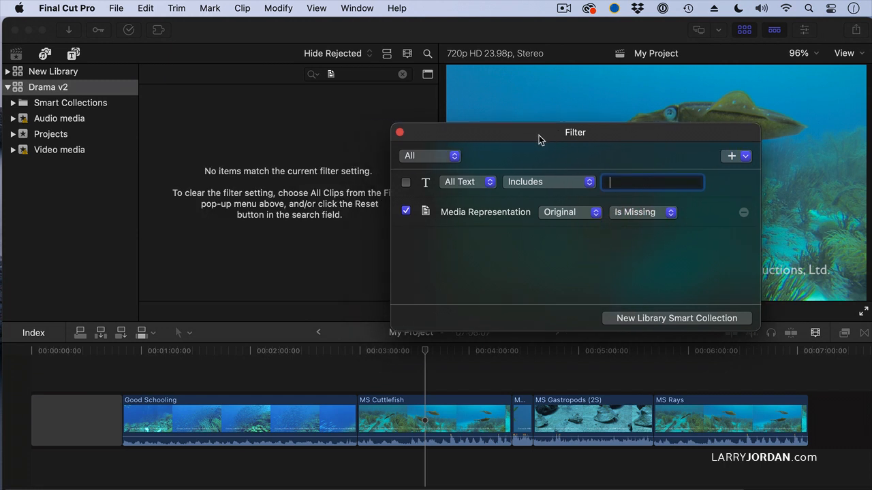
Change the rule to Proxy is Missing, matching 15 Drama v2 clips
click(643, 212)
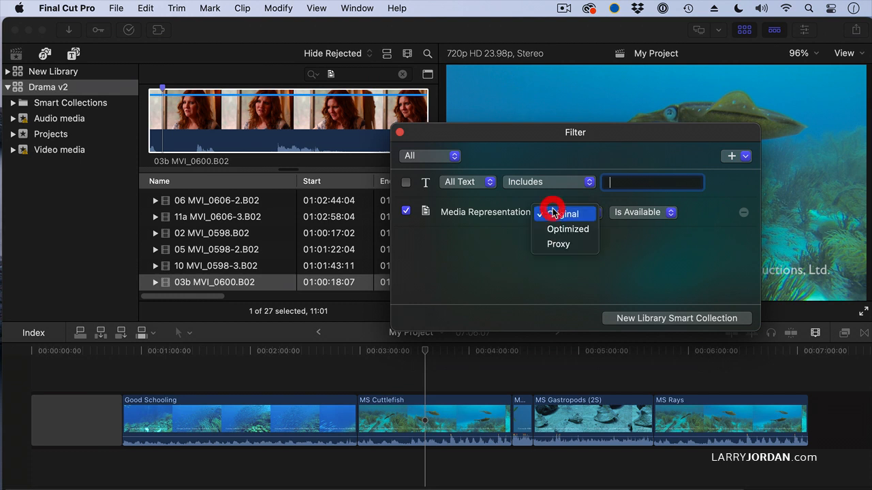
click(559, 244)
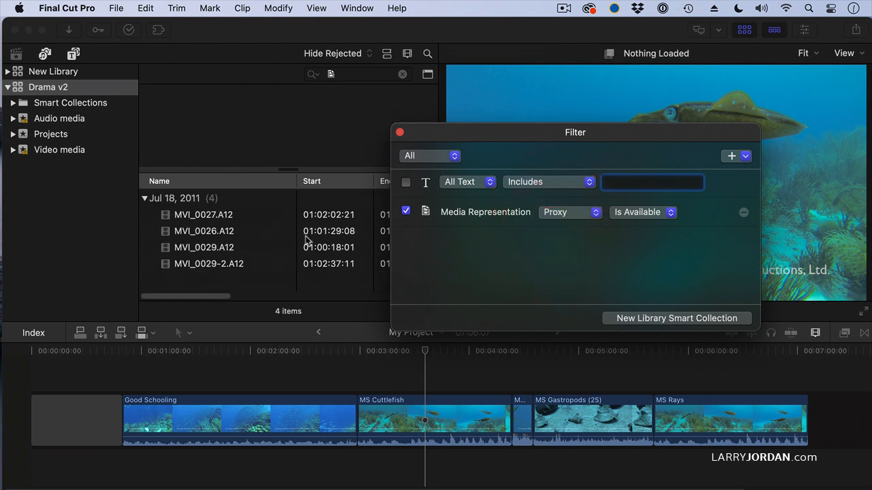
mouse_move(235, 273)
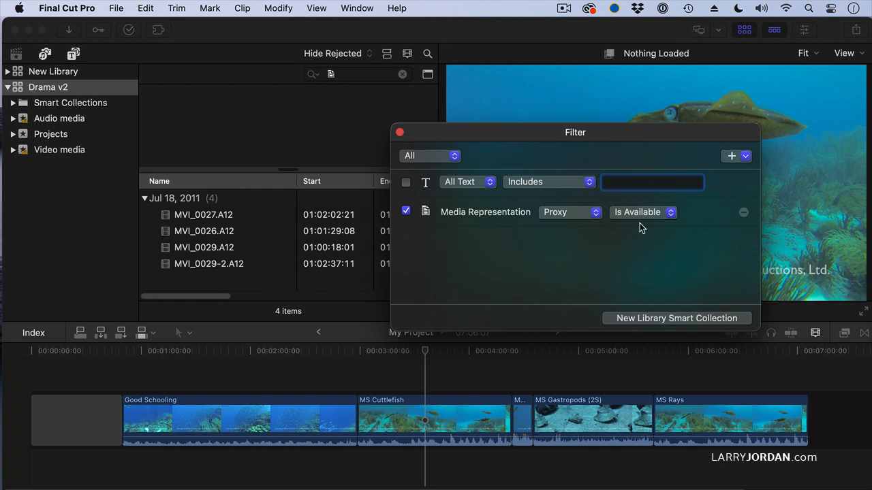
click(643, 212)
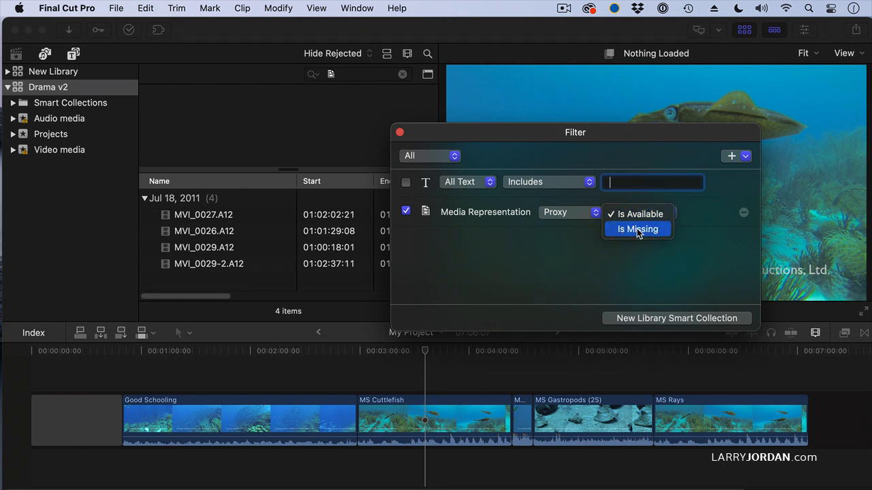
click(637, 229)
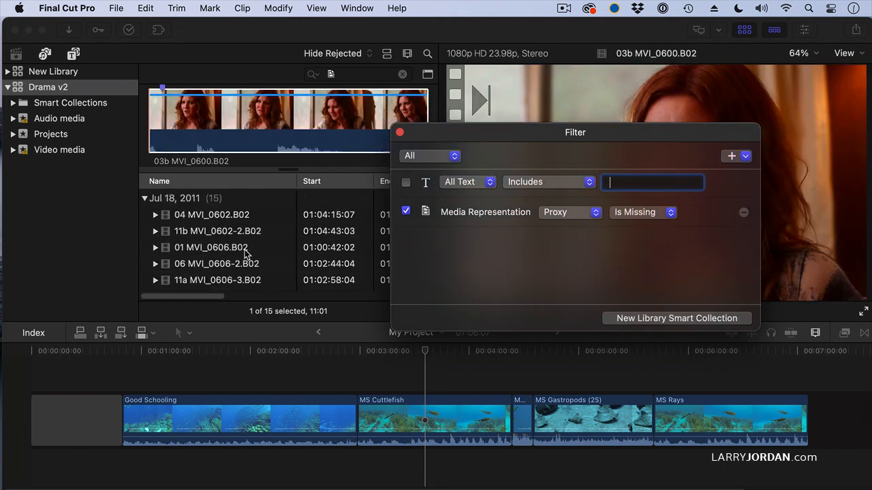
mouse_move(455, 216)
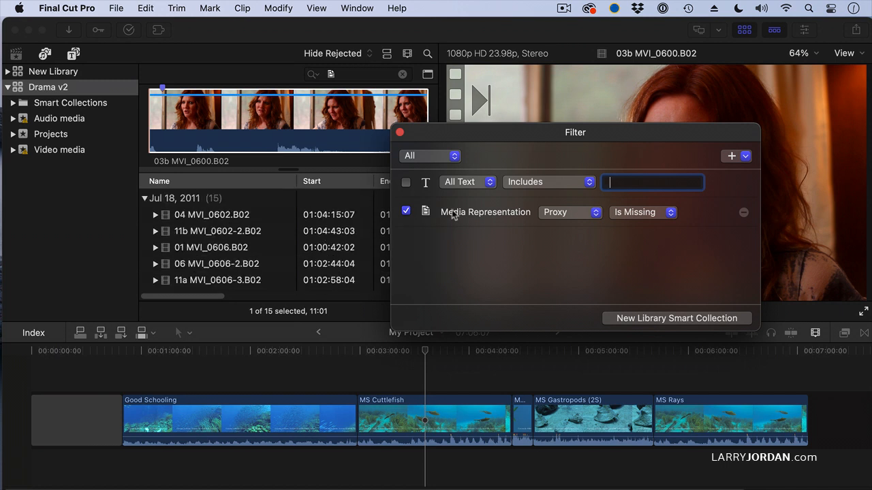
Change the rule to Optimized is Available, leaving only PoliceSirenPassBy_HV.586 listed
click(643, 212)
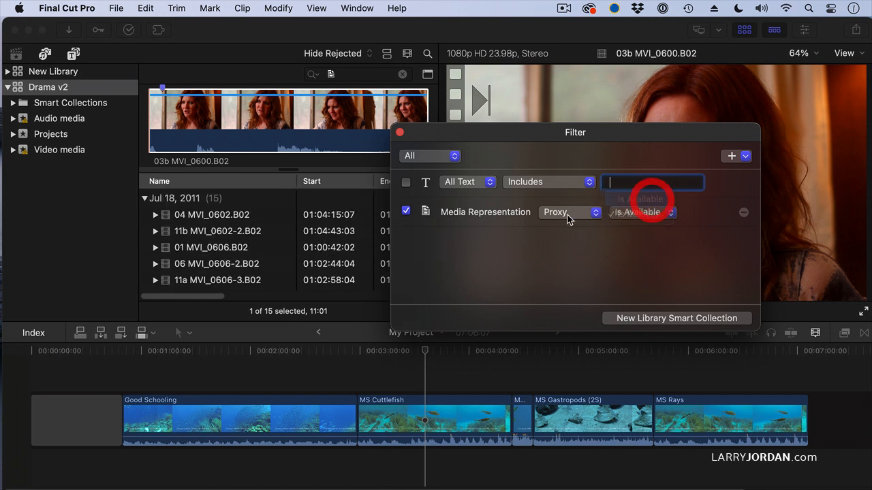
click(570, 213)
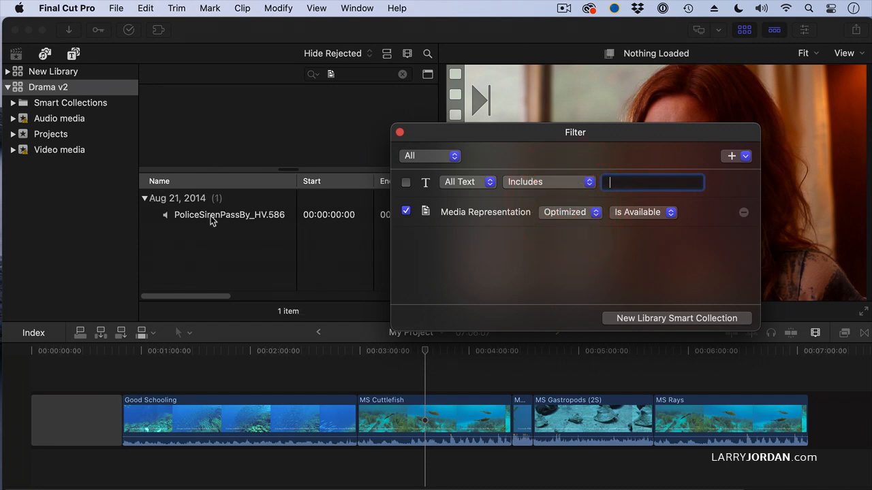
mouse_move(232, 224)
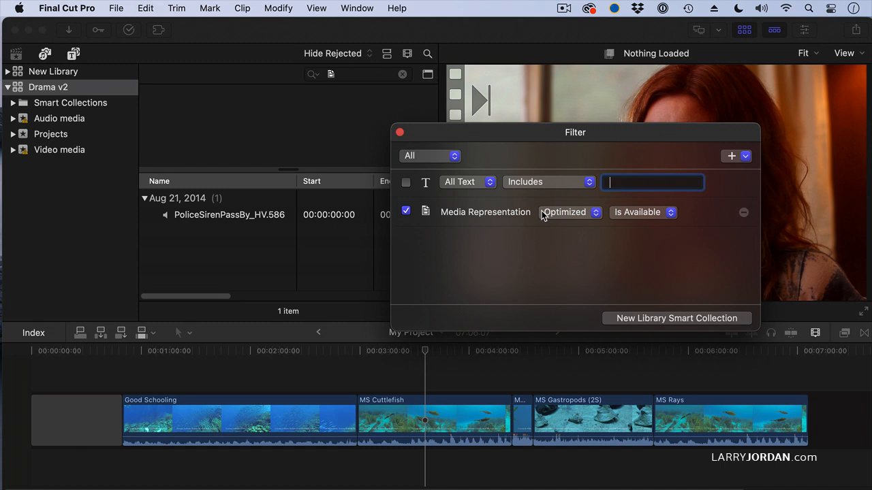
click(569, 213)
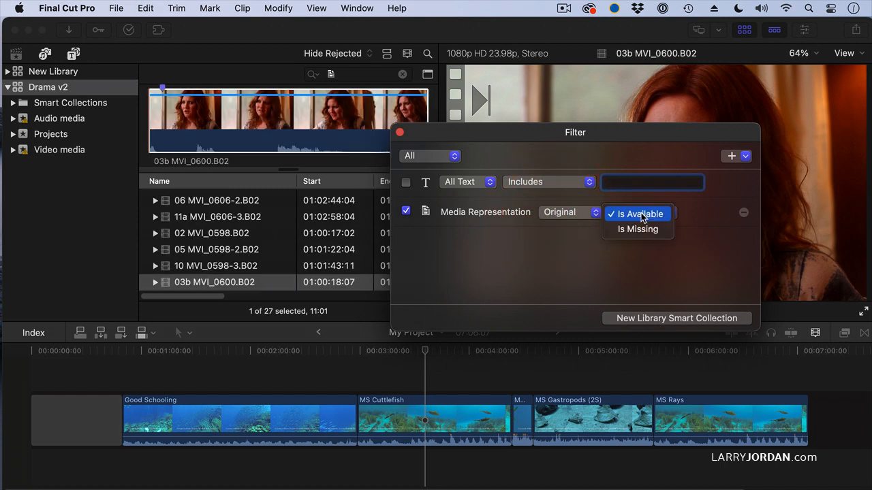
click(638, 229)
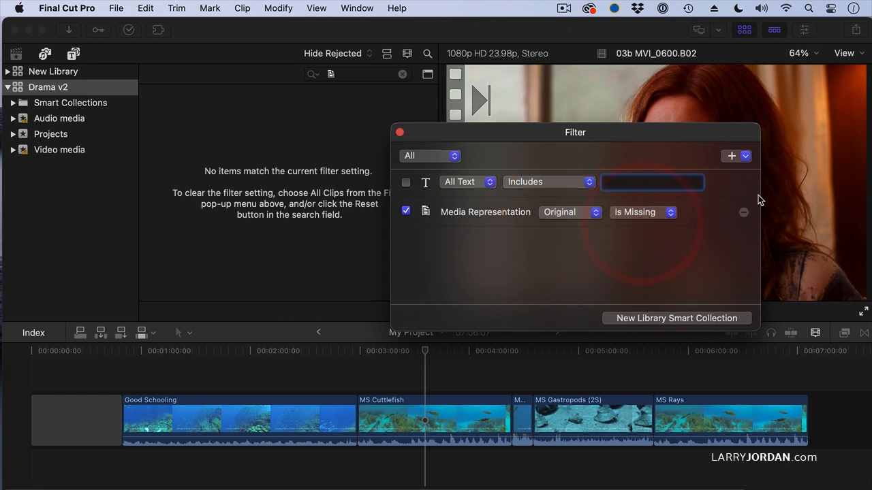
click(731, 156)
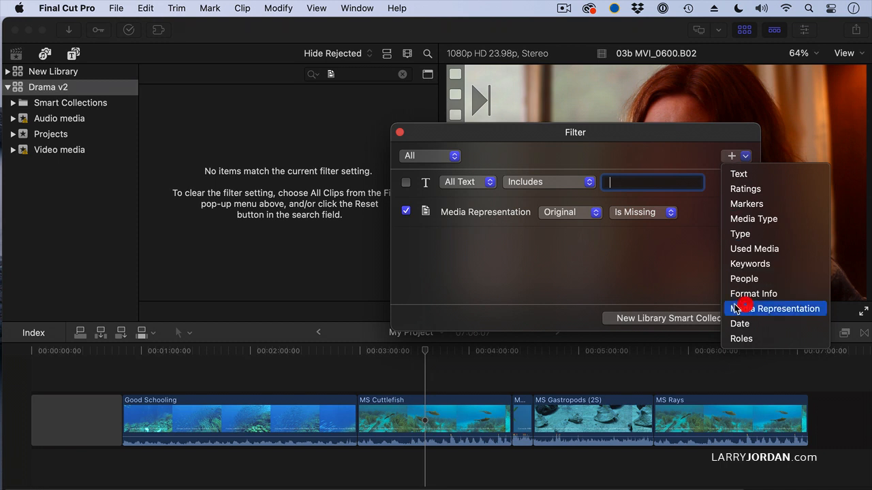
click(775, 308)
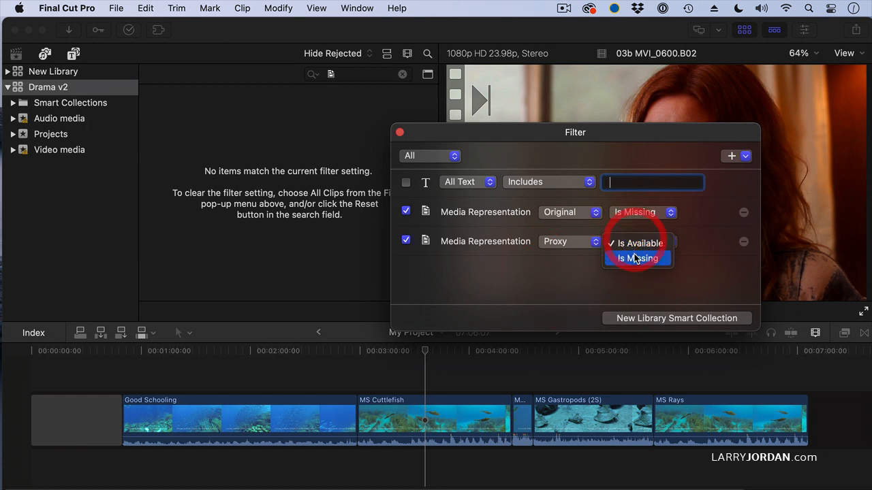
click(638, 259)
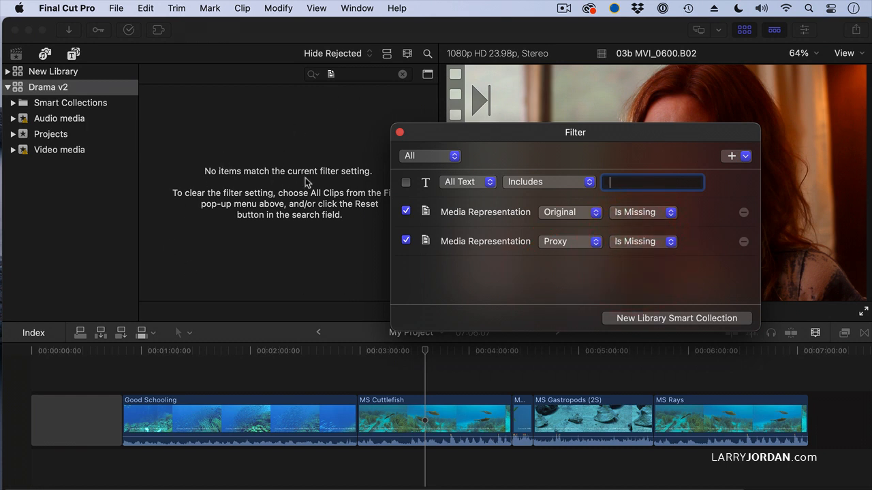
mouse_move(275, 206)
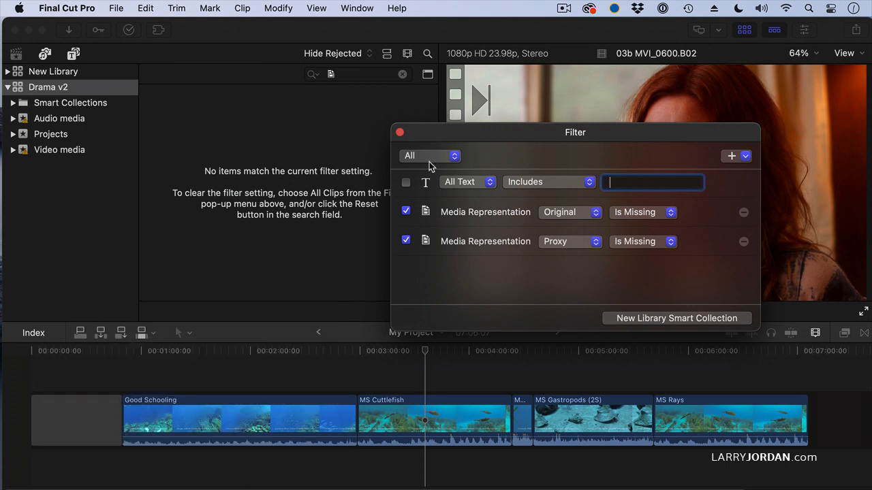
click(429, 156)
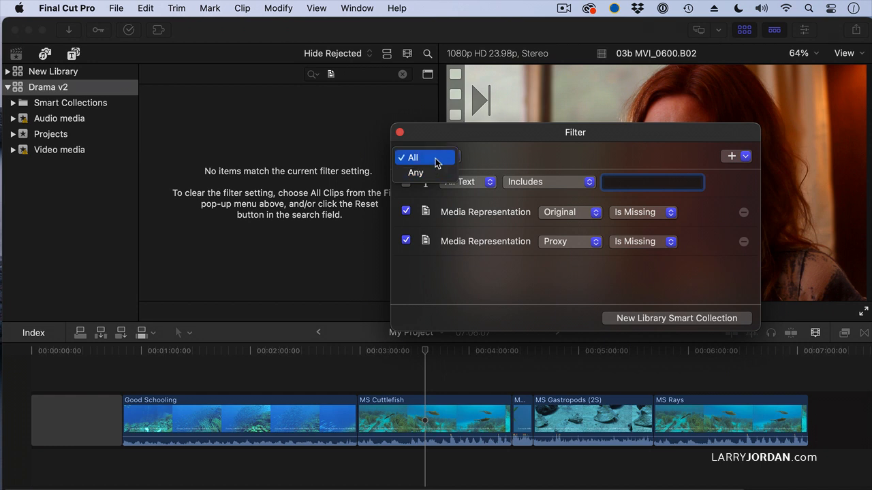
mouse_move(435, 163)
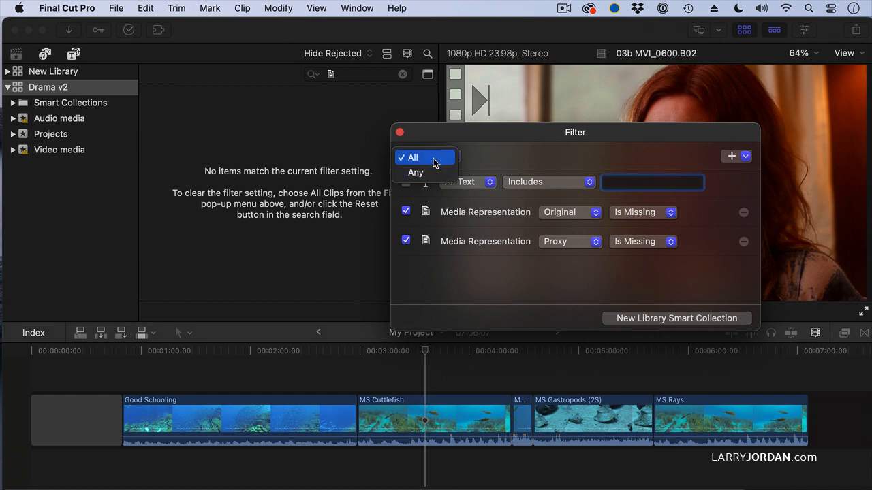
click(411, 158)
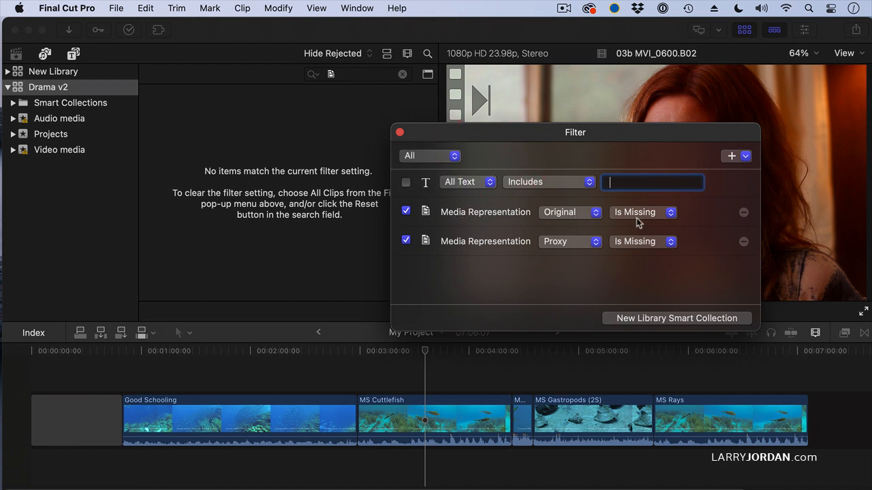
mouse_move(639, 221)
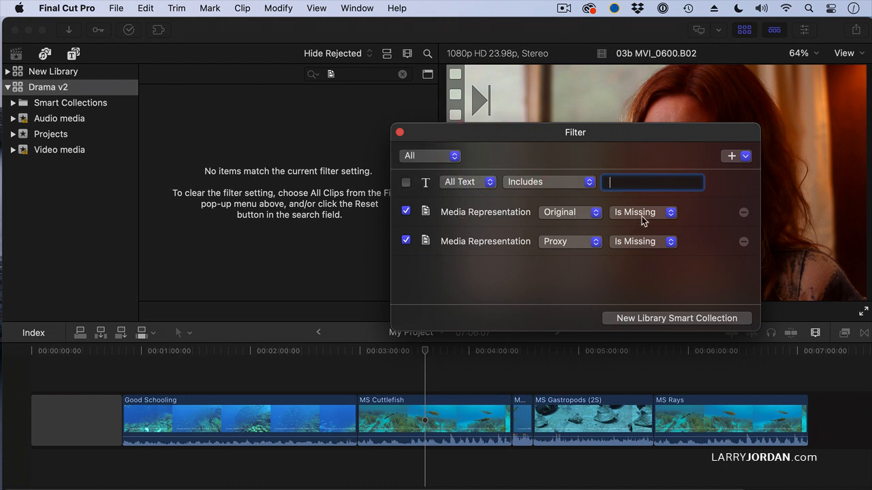
mouse_move(632, 251)
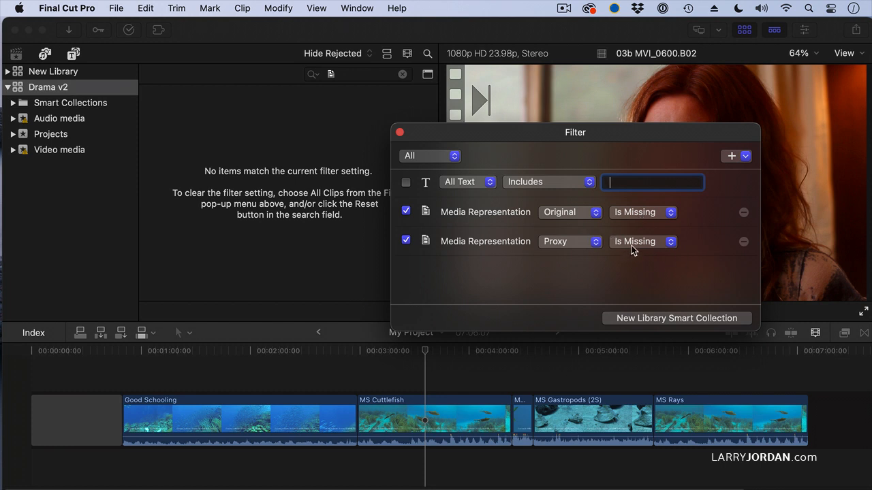
Set the filter to match clips meeting Any rule, listing 15 clips
click(429, 156)
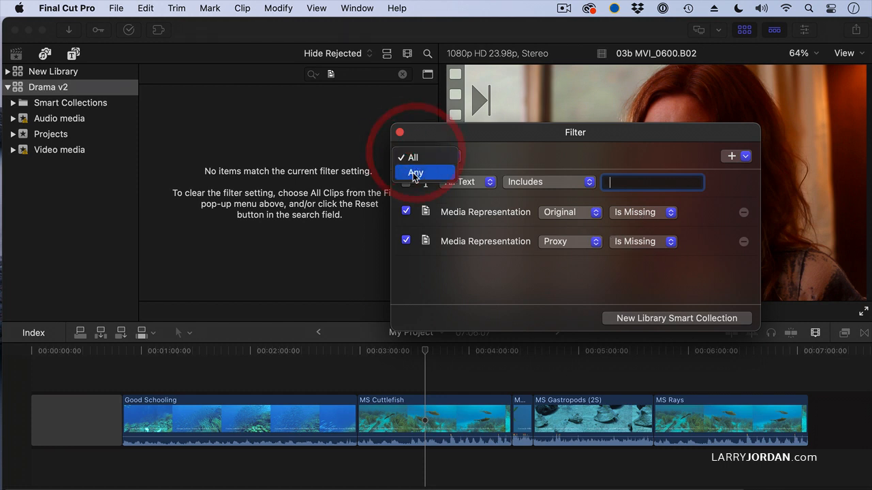
click(415, 172)
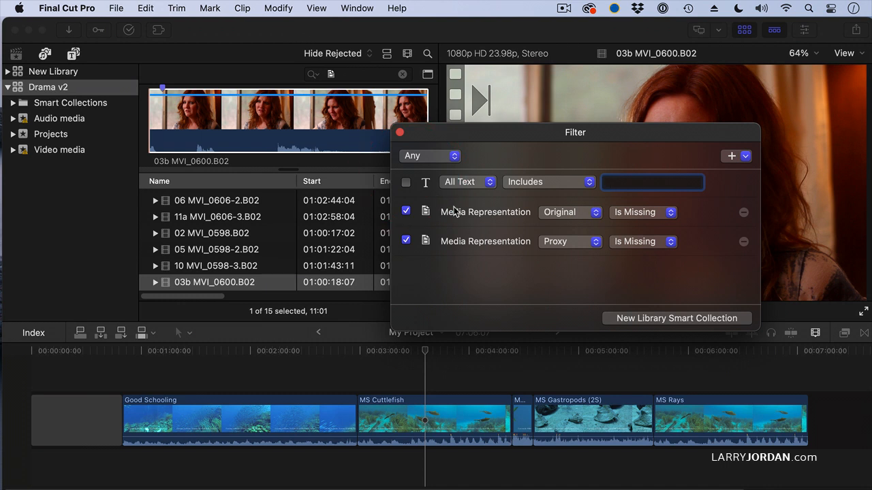
mouse_move(624, 218)
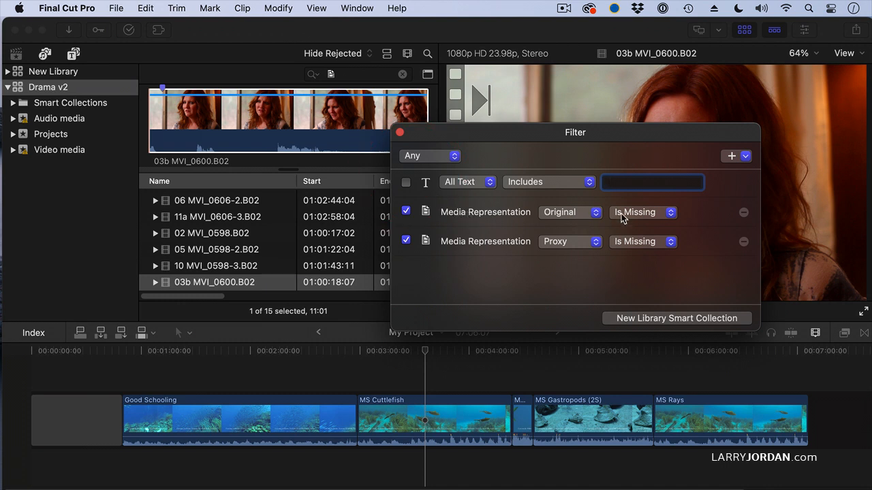
mouse_move(639, 248)
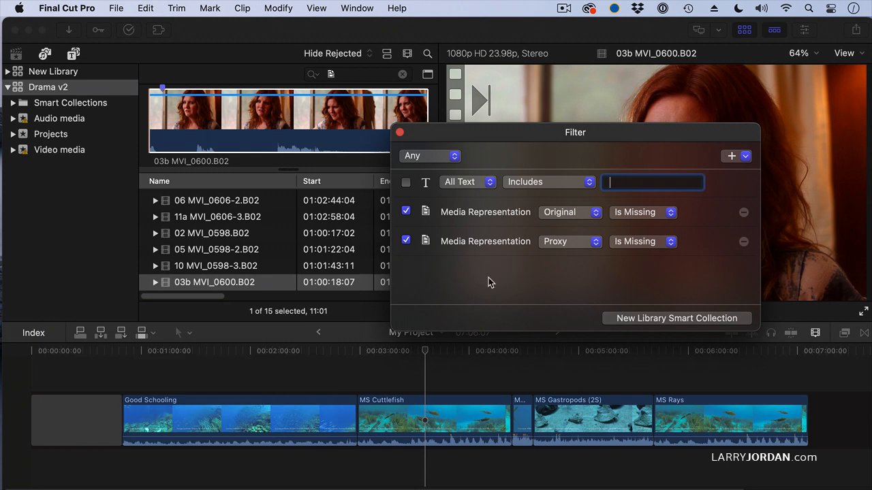
mouse_move(569, 223)
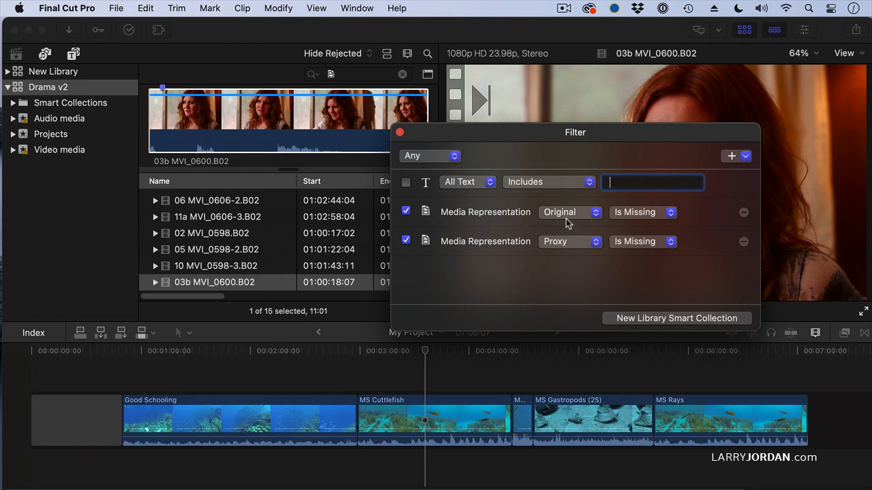
Disable the Original rule, save as library smart collection 'My Missing Media', and select it
click(406, 213)
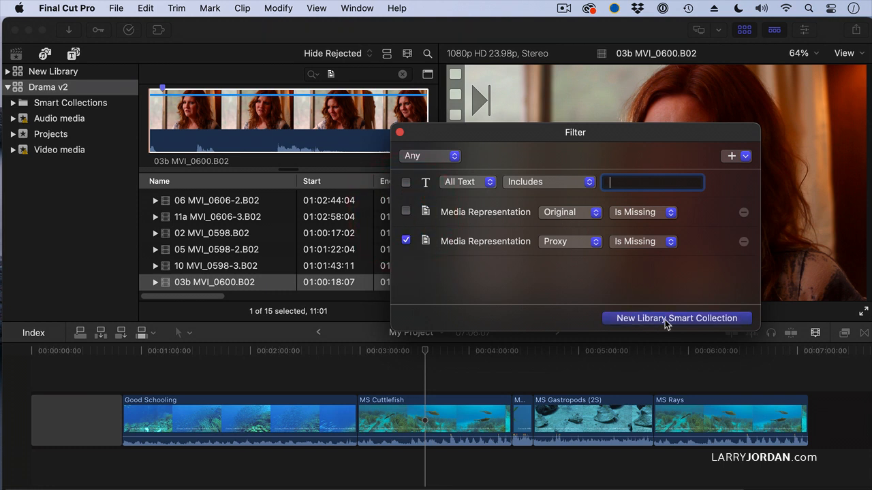
click(676, 318)
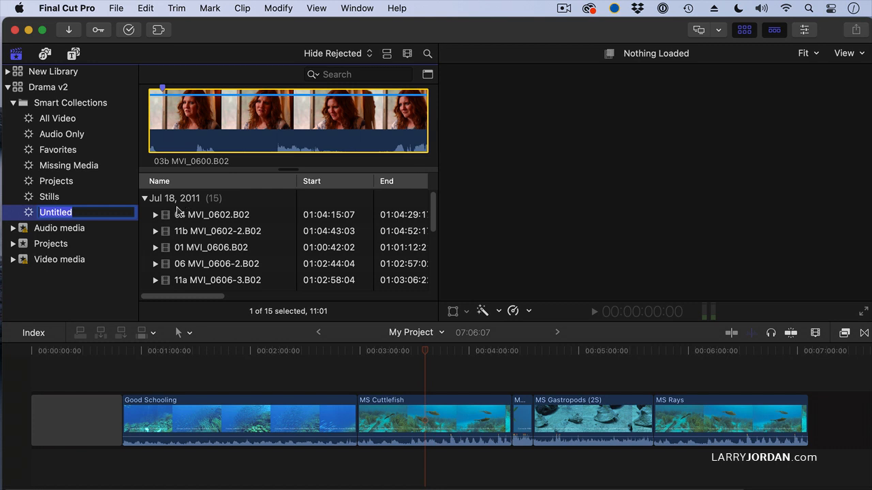
text(My Missing Media)
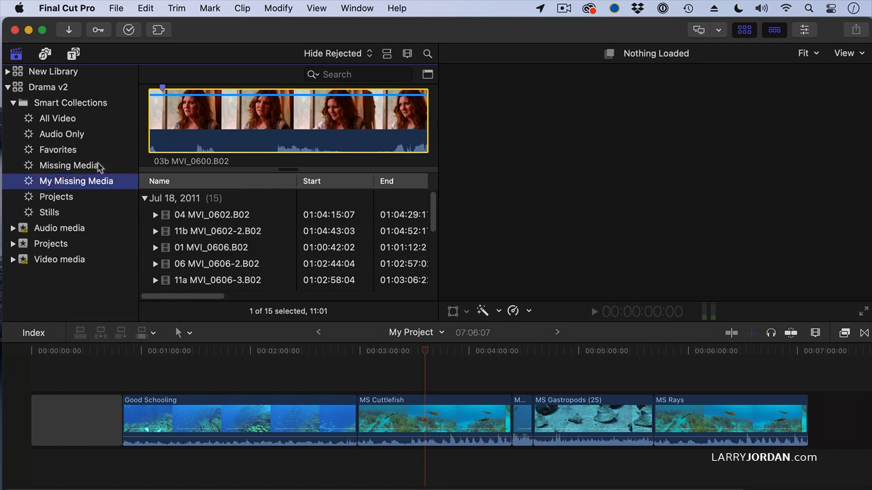
click(68, 165)
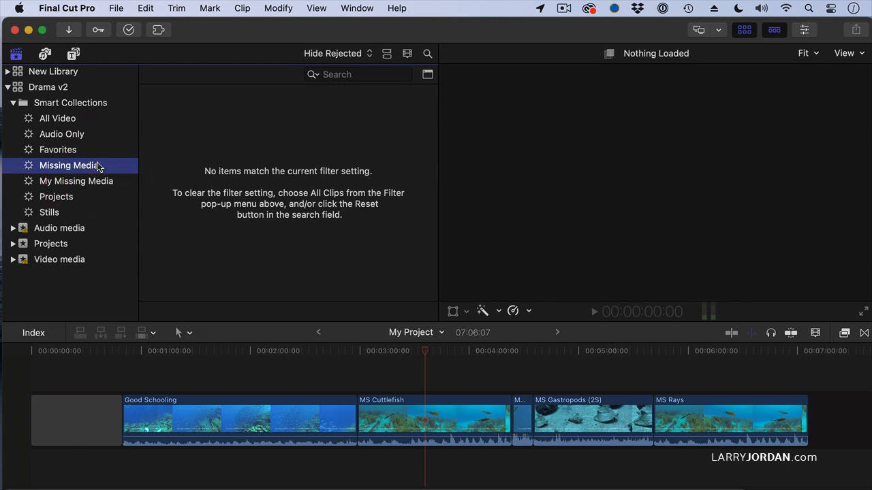
click(76, 167)
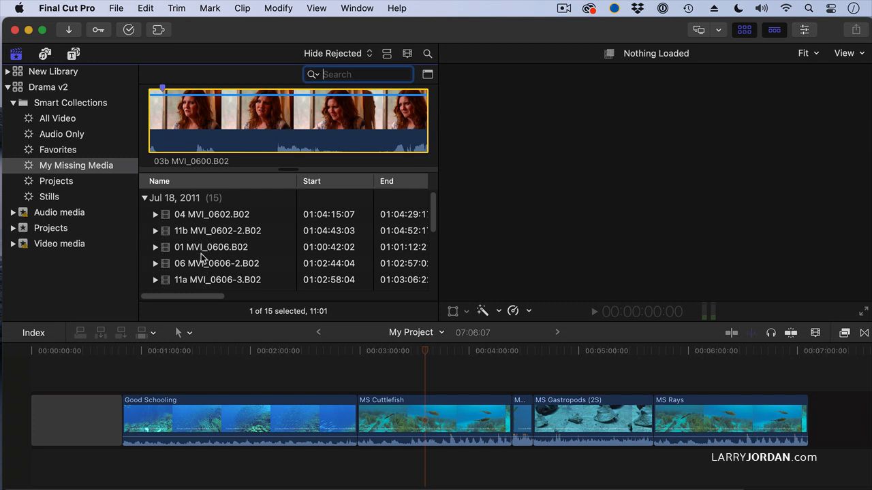
mouse_move(92, 160)
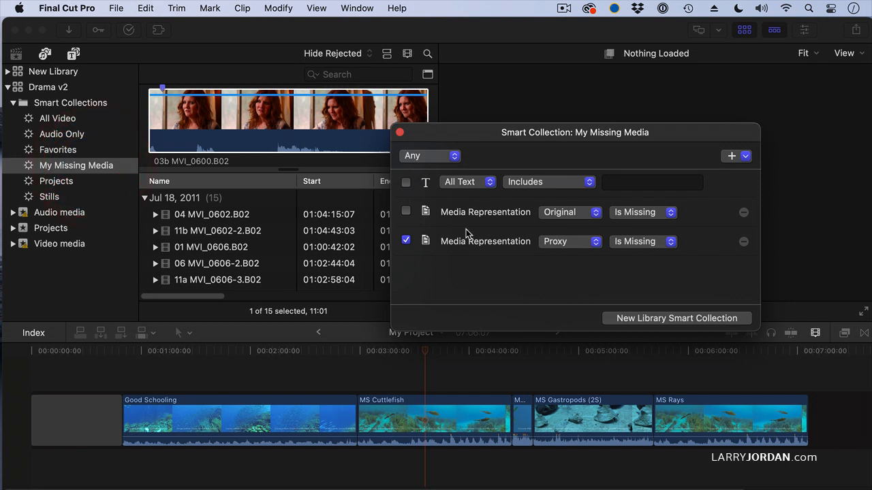
Set the Proxy rule to Is Available, narrowing the collection to 4 clips
click(643, 241)
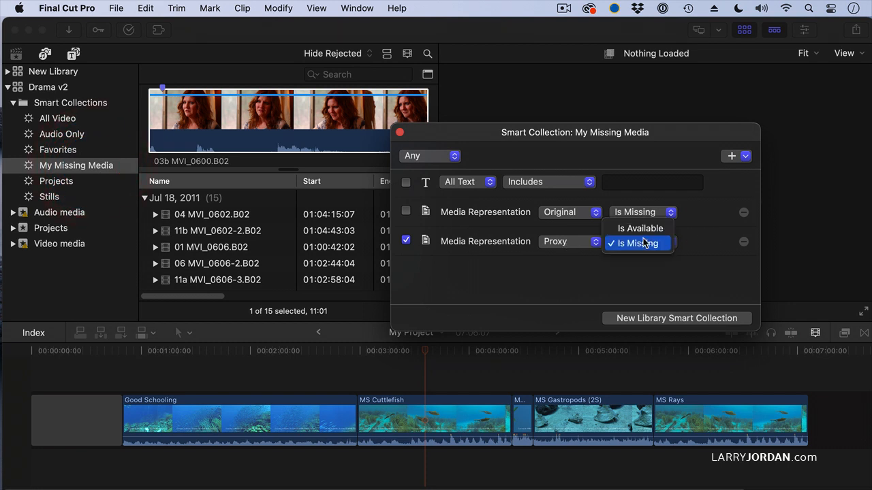
click(637, 241)
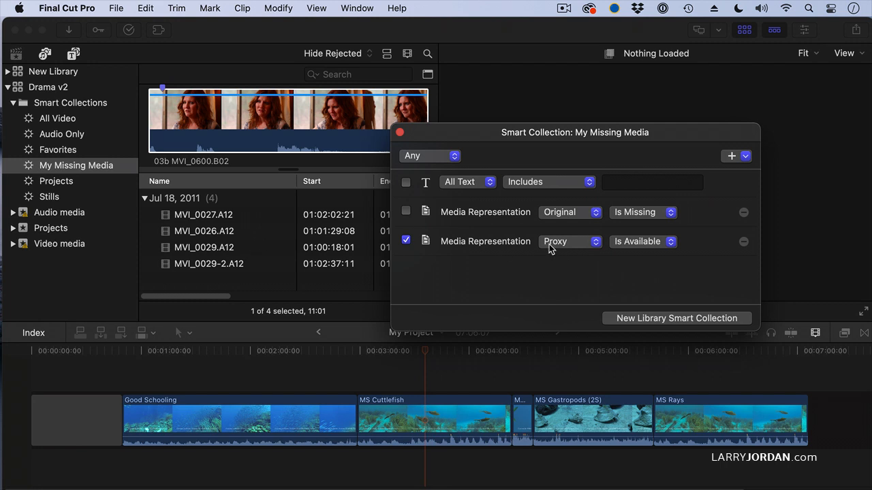
mouse_move(405, 212)
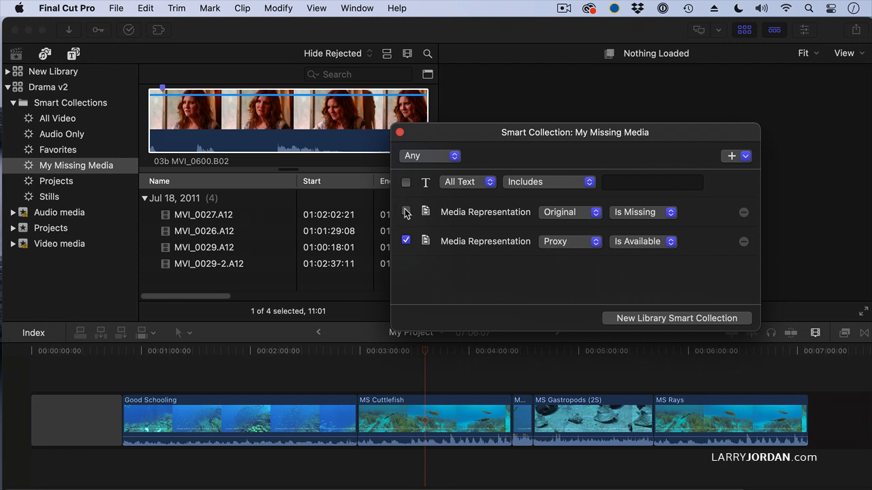
Re-enable the Original is Missing rule and require All rules, leaving no matches
click(429, 155)
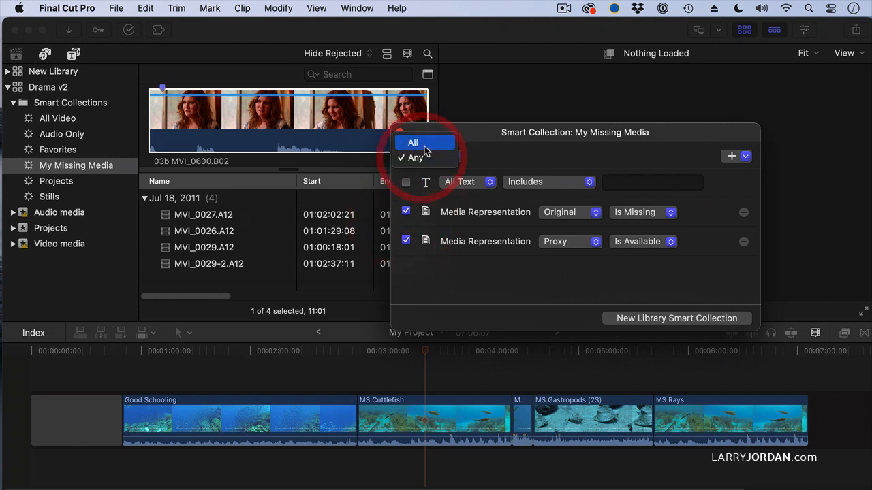
click(411, 143)
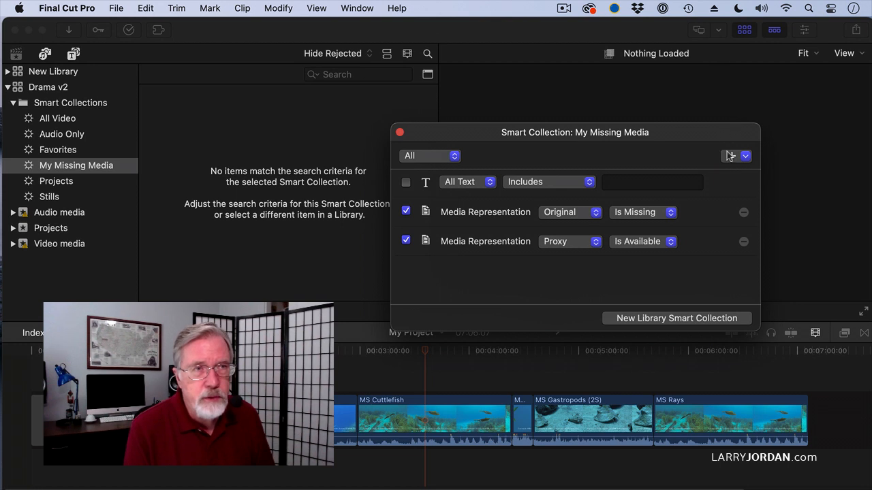
Show the + menu of criteria that can be added to My Missing Media
click(732, 156)
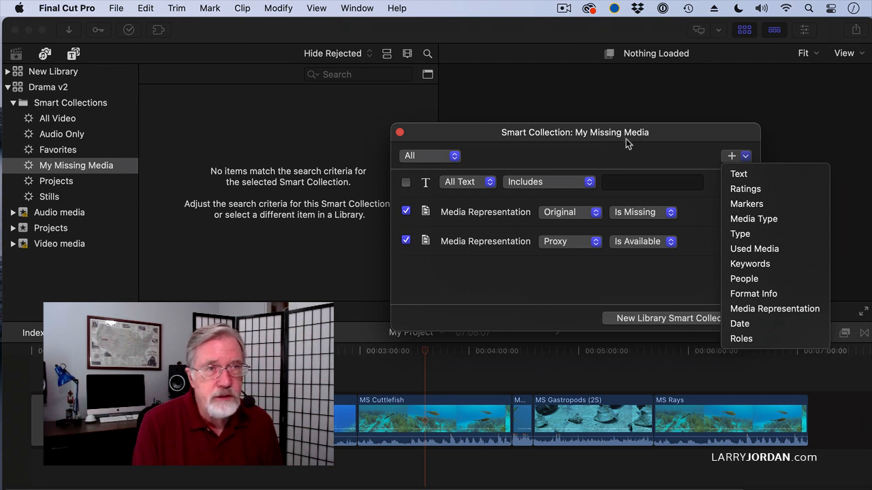
mouse_move(666, 141)
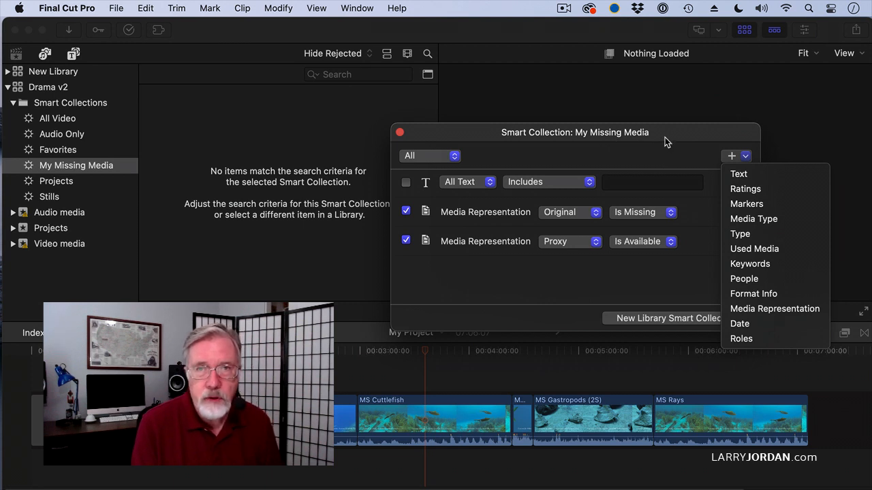